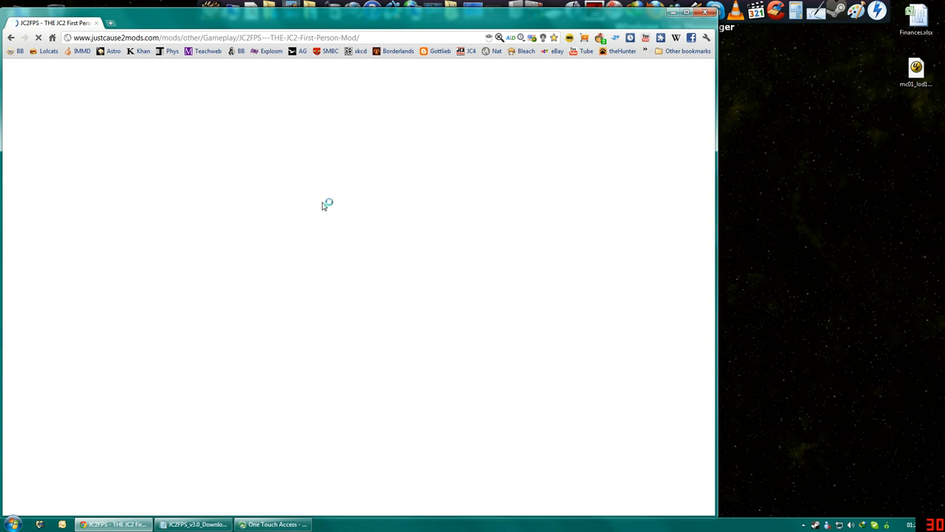
mouse_move(237, 170)
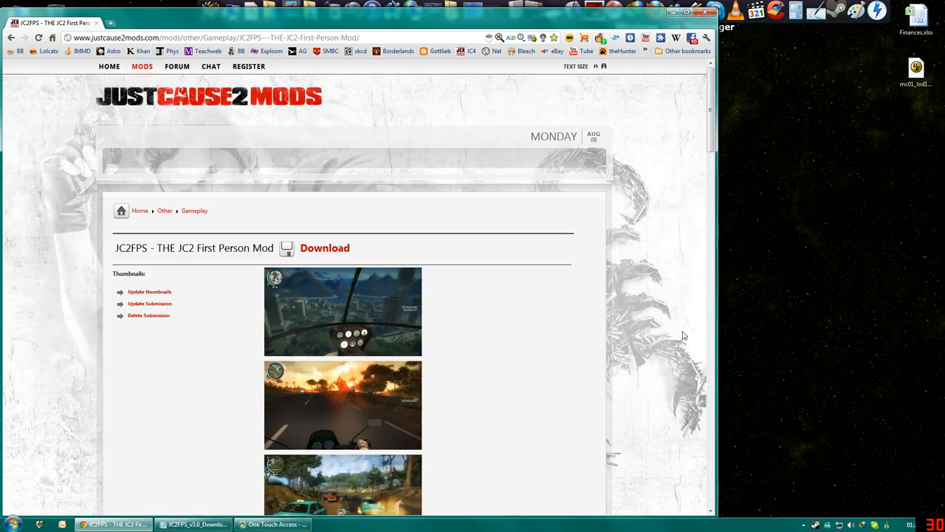
- Scroll the JC2FPS mod page down through the description and comments to the installation instructions
scroll("down", 3)
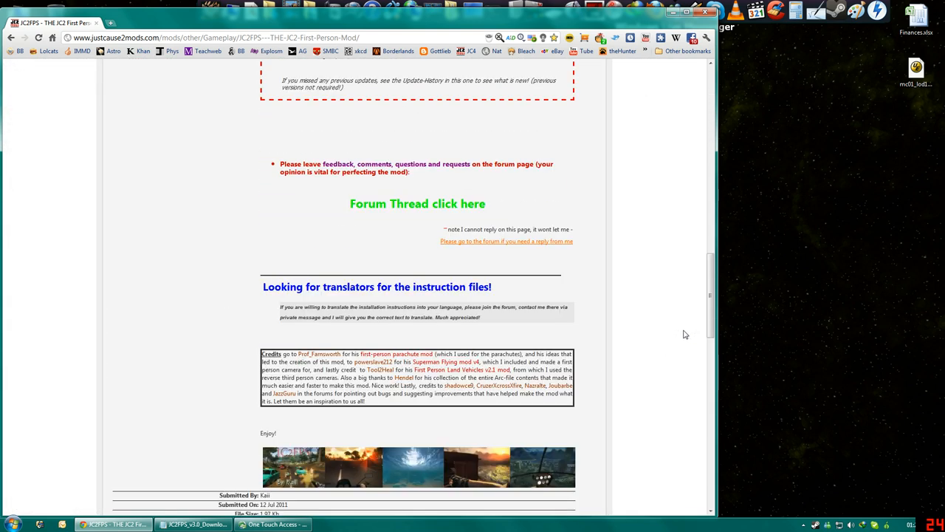
scroll("down", 3)
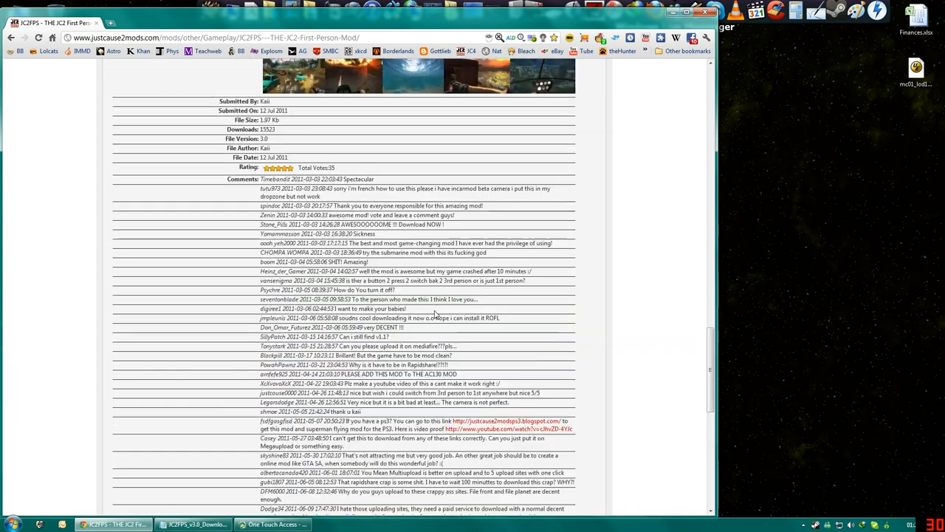
scroll("down", 3)
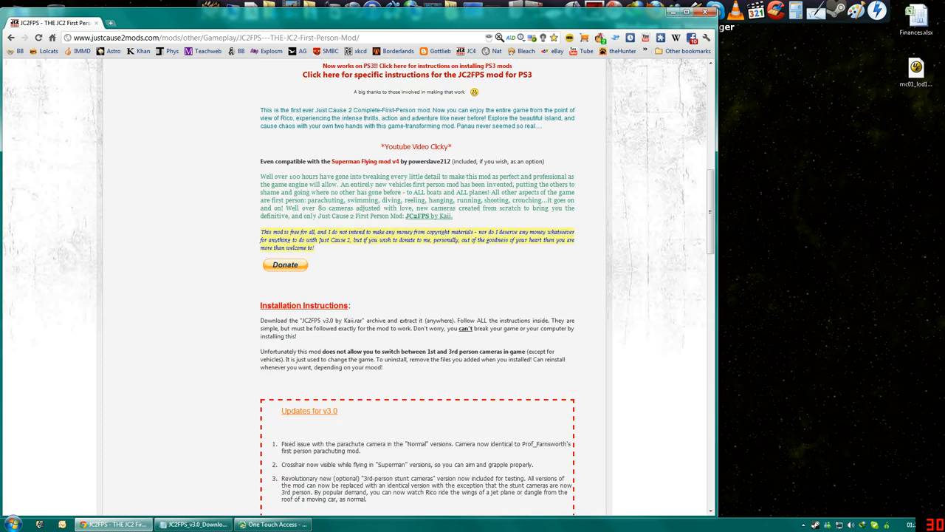
scroll("up", 3)
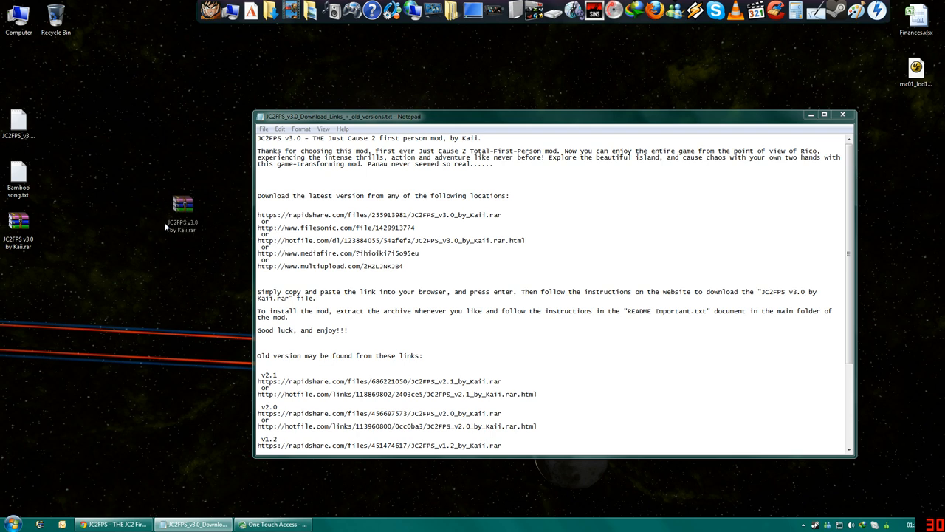
- Extract the JC2FPS v3.0 rar onto the desktop and enter the new JC2FPS by Kai folder
left_click_drag(183, 222, 169, 229)
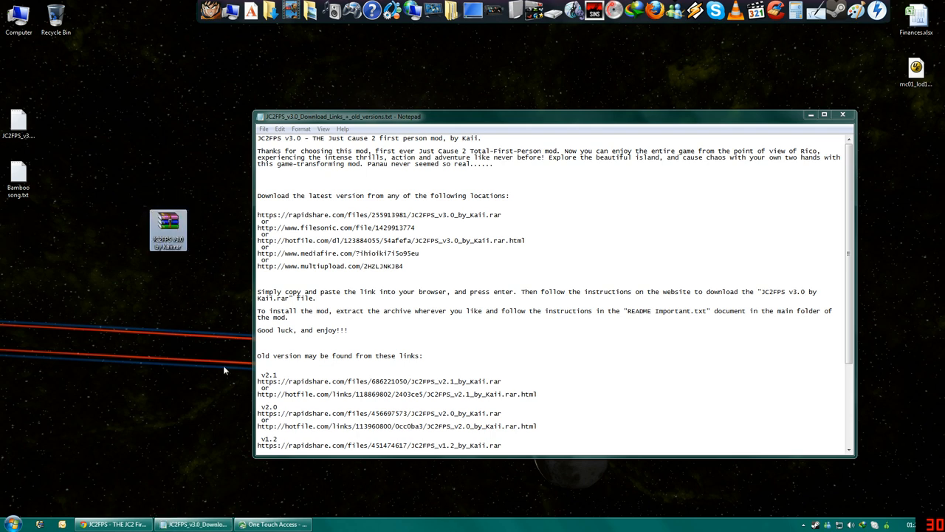
mouse_move(198, 284)
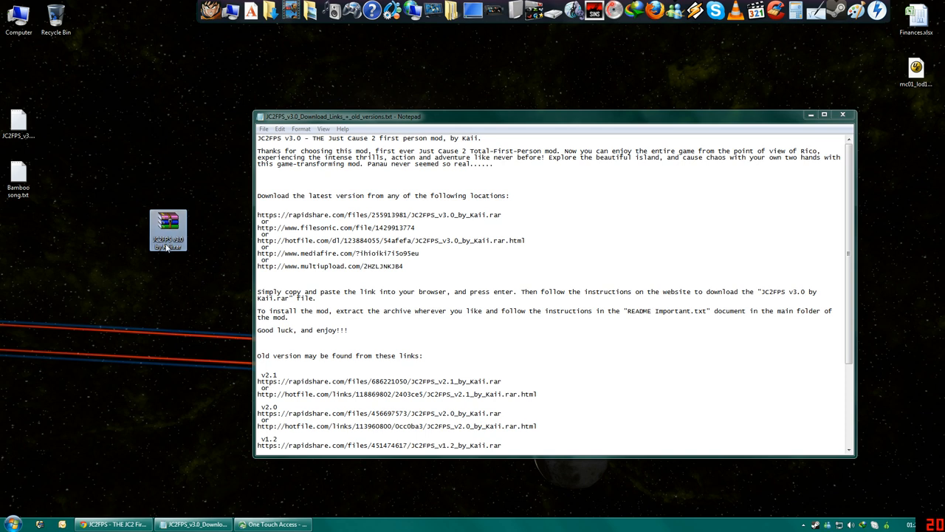
right_click(169, 231)
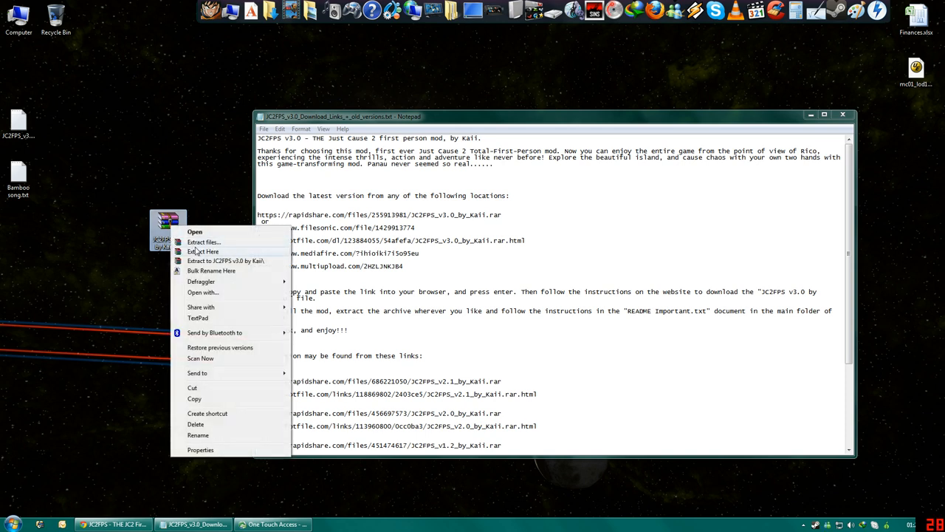
left_click(204, 251)
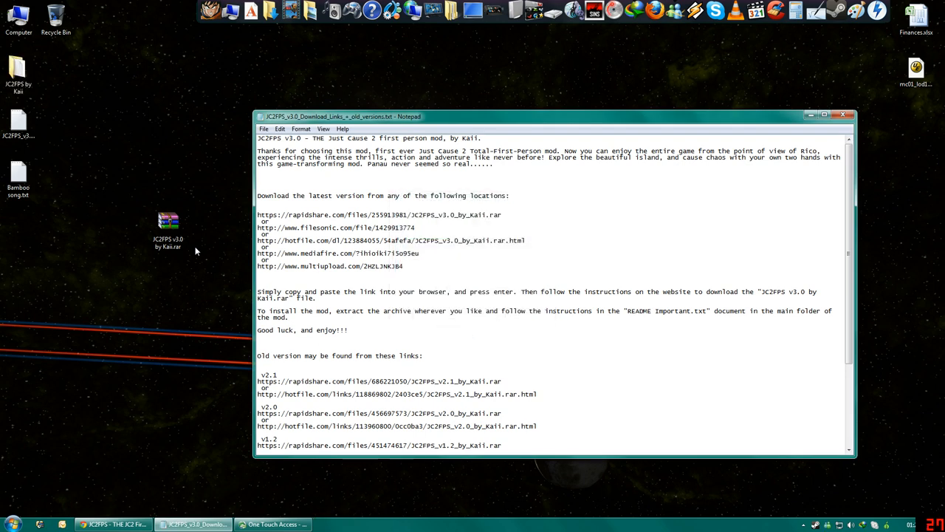
left_click(18, 71)
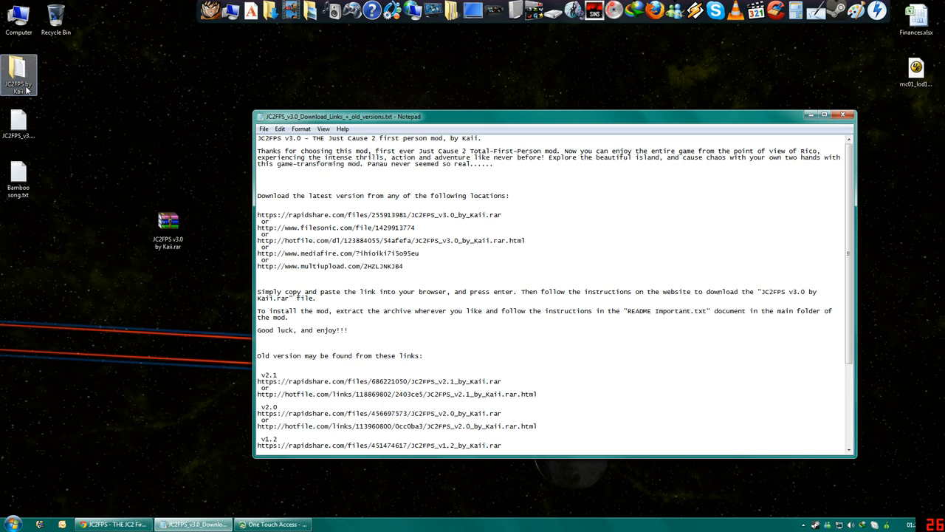
double_click(18, 71)
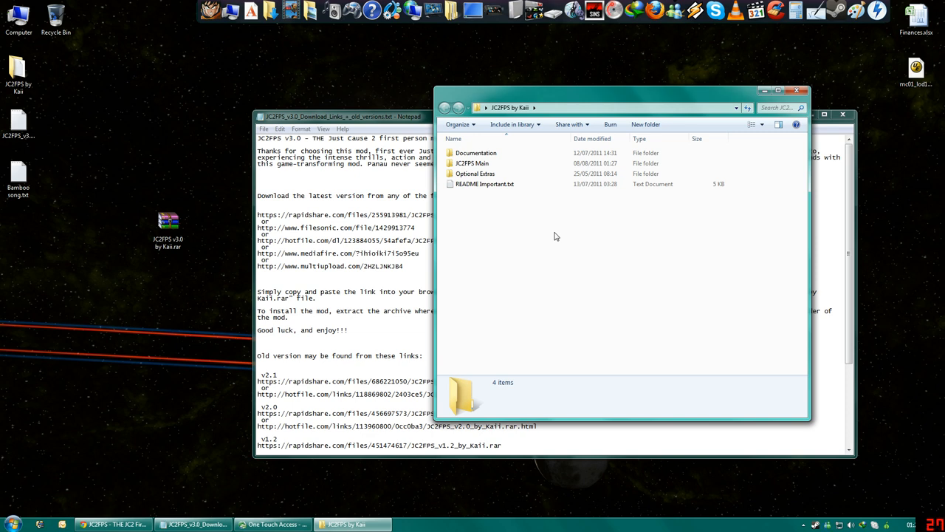
- View README Important.txt, then go into the JC2FPS Main folder
double_click(484, 183)
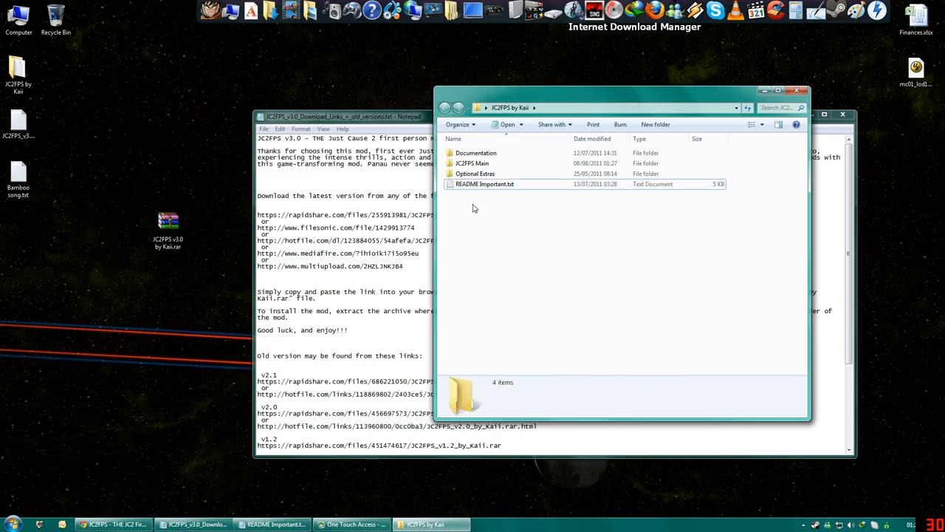
double_click(473, 162)
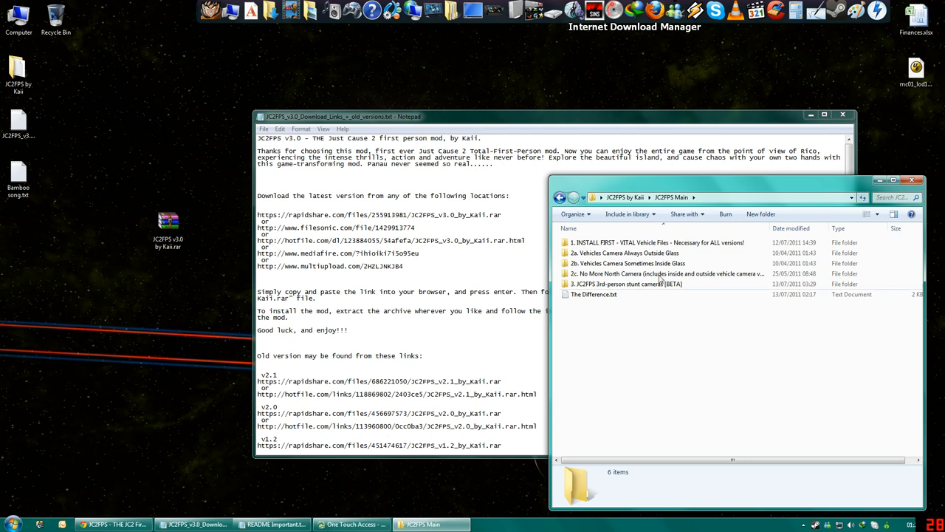
mouse_move(594, 294)
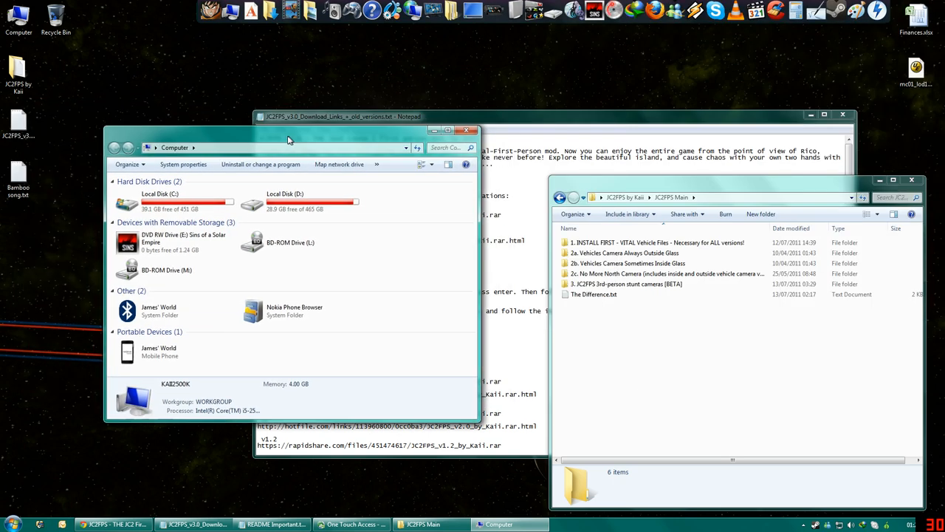
- Browse from C: through Program Files (x86), Steam, steamapps, common to the just cause 2 folder
double_click(160, 204)
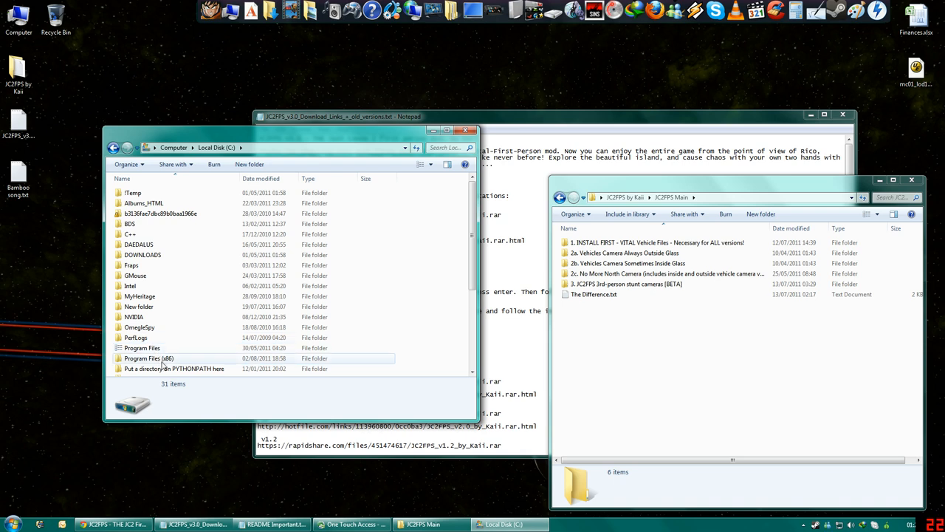
double_click(148, 359)
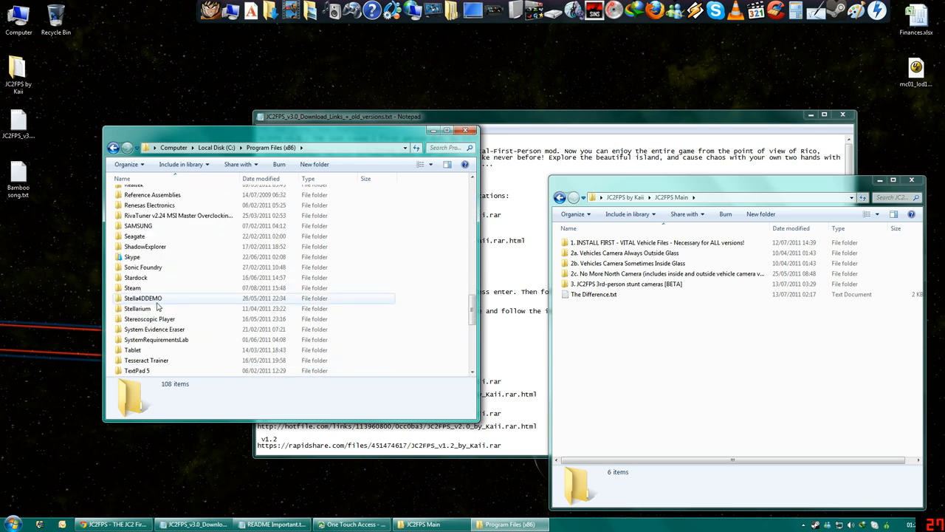
double_click(131, 287)
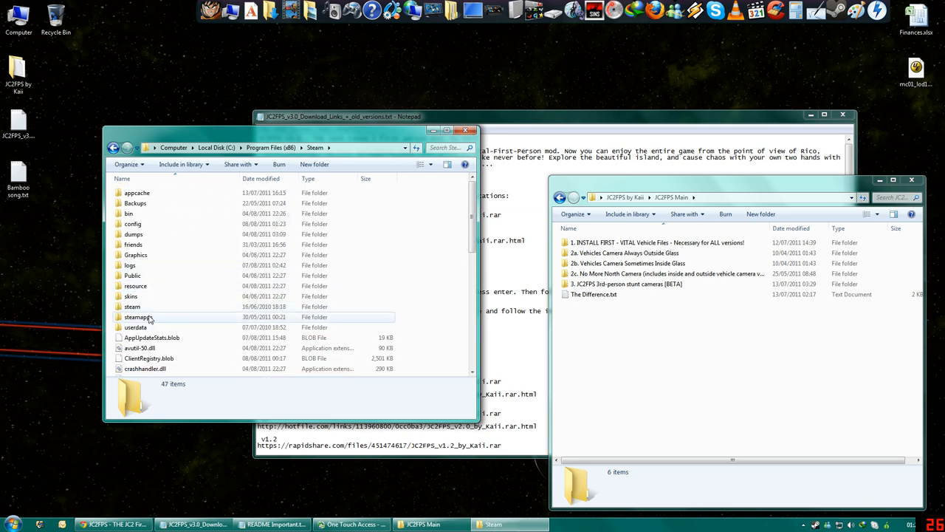
double_click(138, 316)
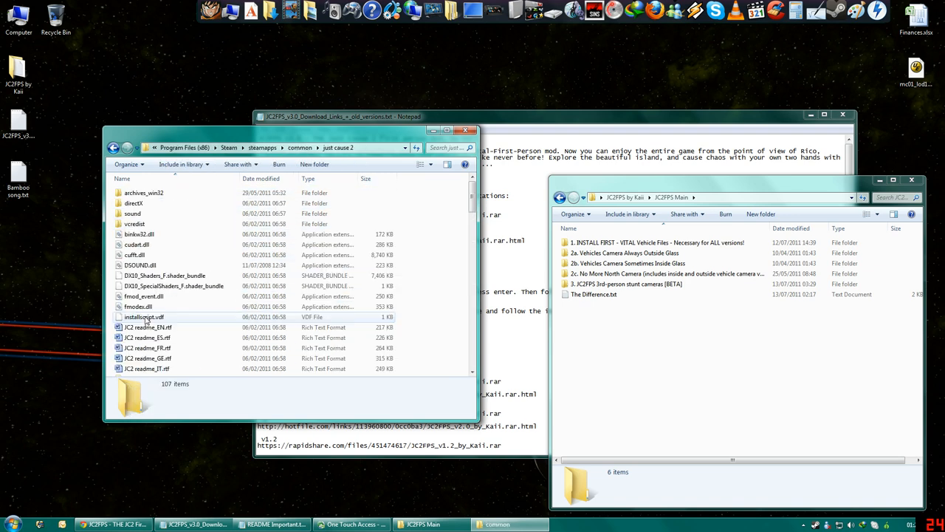
mouse_move(148, 306)
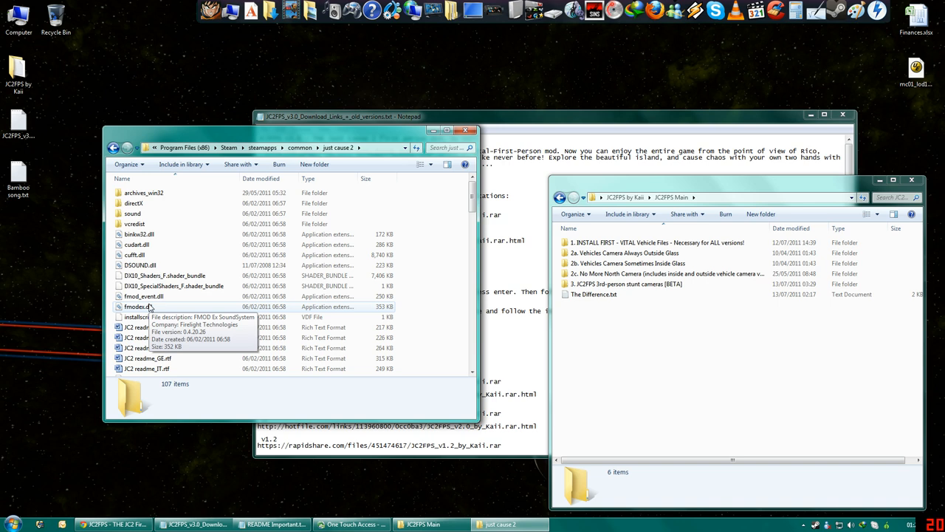
left_click(145, 192)
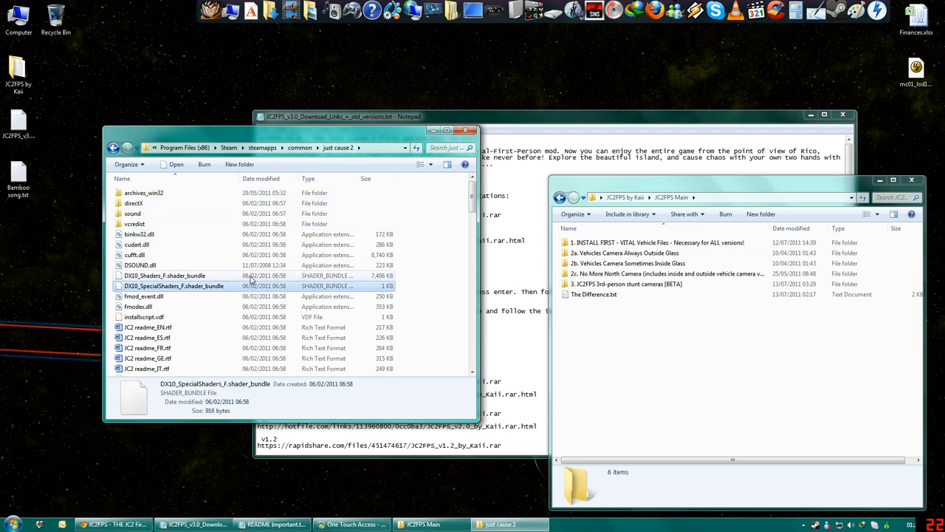
left_click(164, 274)
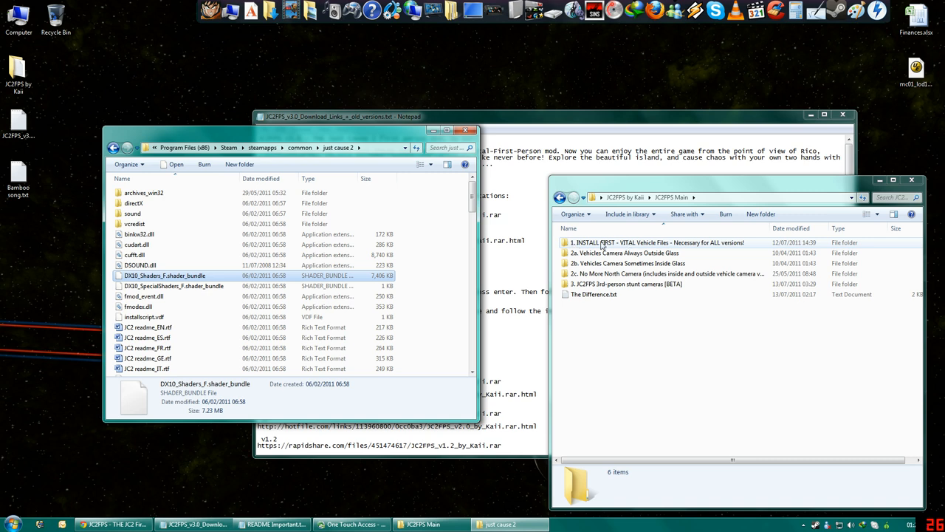
mouse_move(652, 242)
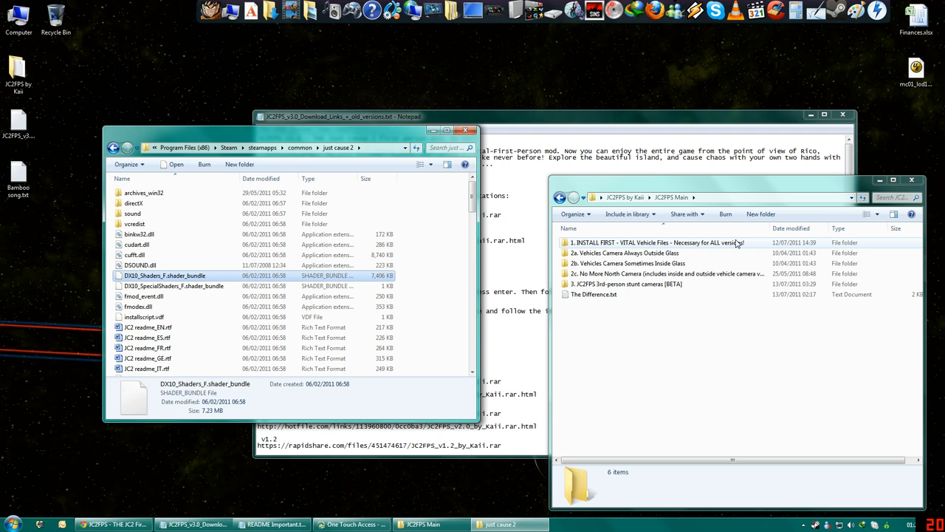
mouse_move(648, 248)
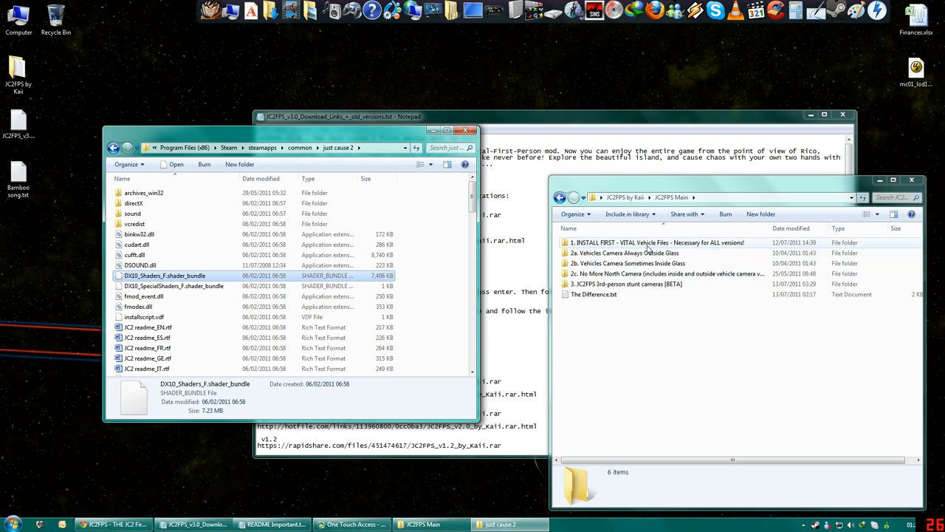
- Enter the INSTALL FIRST vital vehicle files folder and extract dropzone.rar into the game folder
double_click(657, 242)
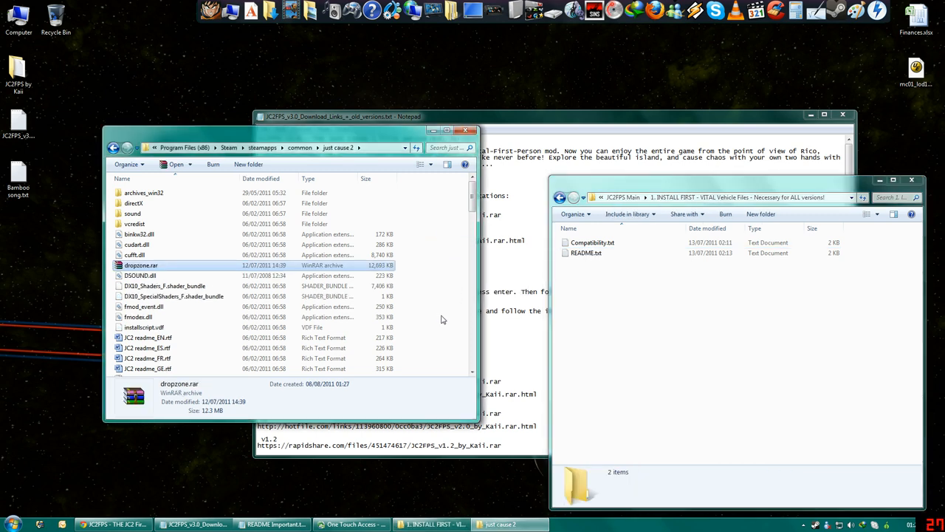
right_click(140, 265)
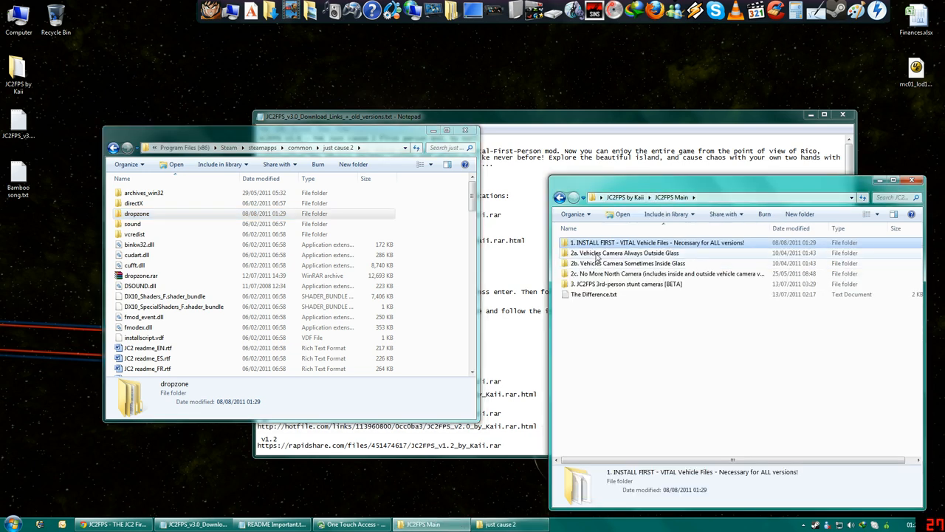
- Go into the 2a Vehicles Camera Always Outside Glass variant and its Superman version folder
left_click(625, 252)
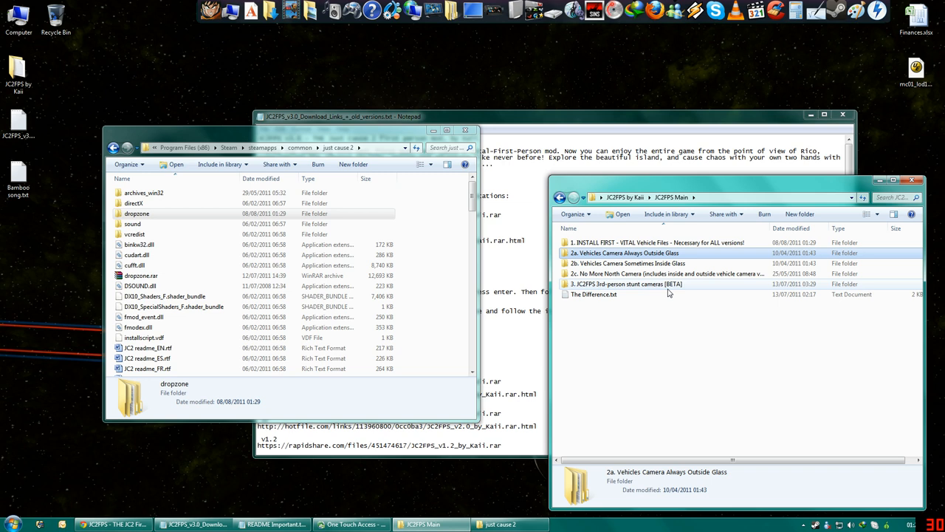
mouse_move(631, 290)
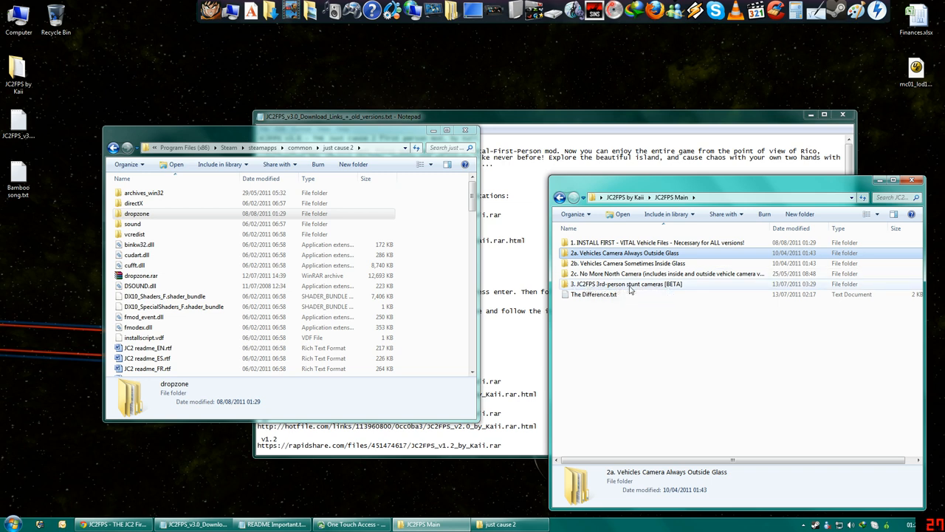
left_click(627, 329)
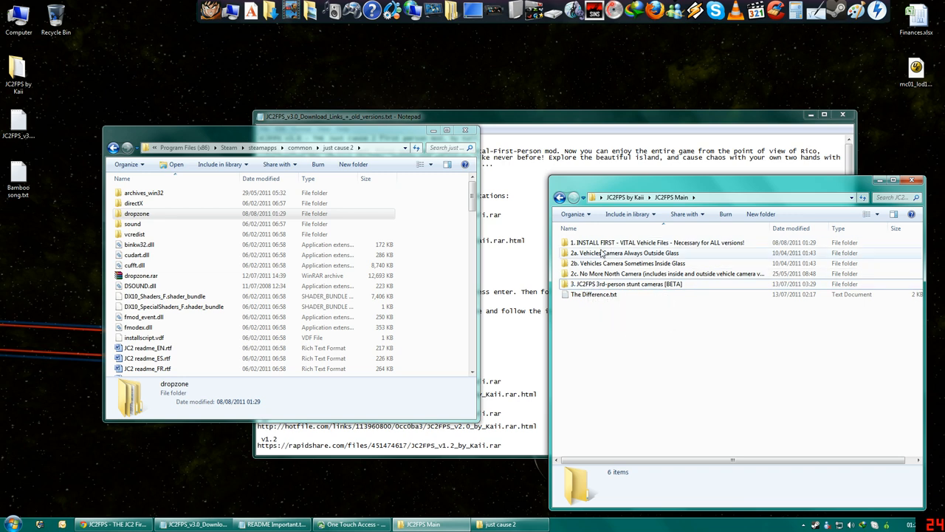
mouse_move(626, 252)
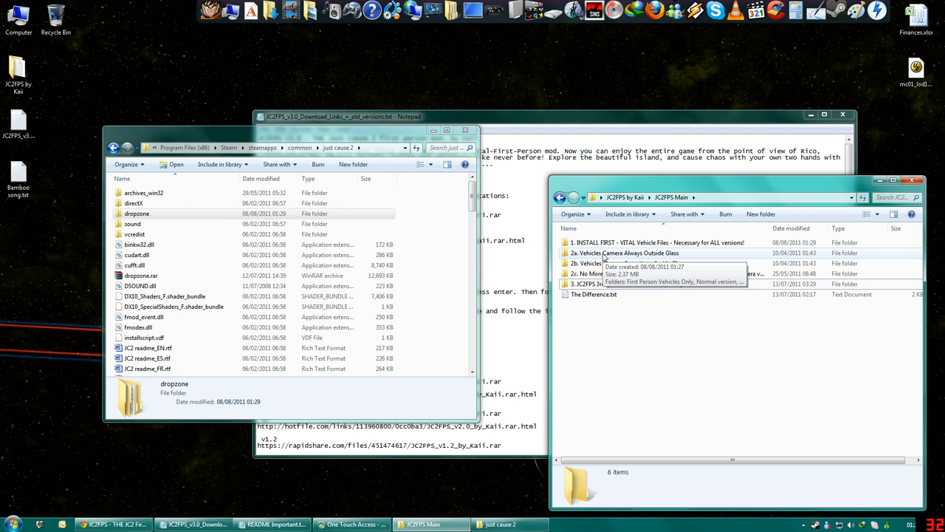
double_click(623, 253)
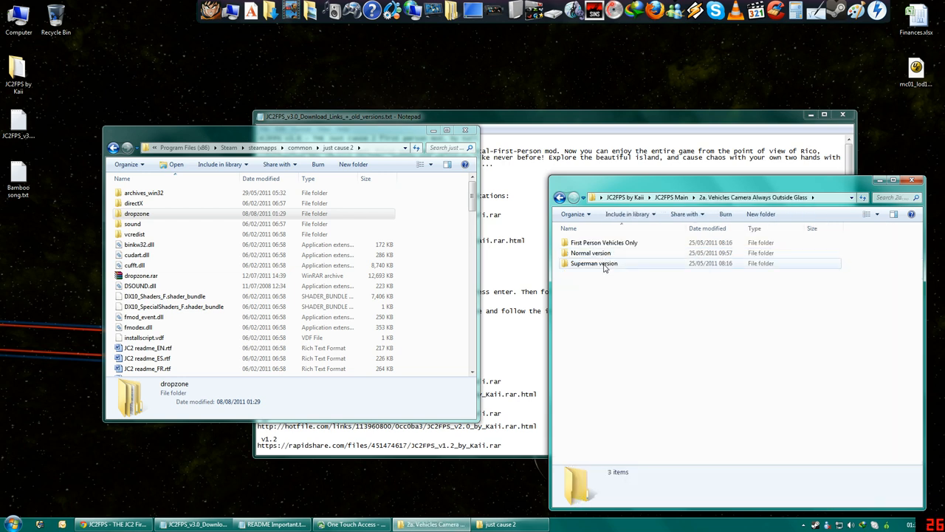
mouse_move(604, 242)
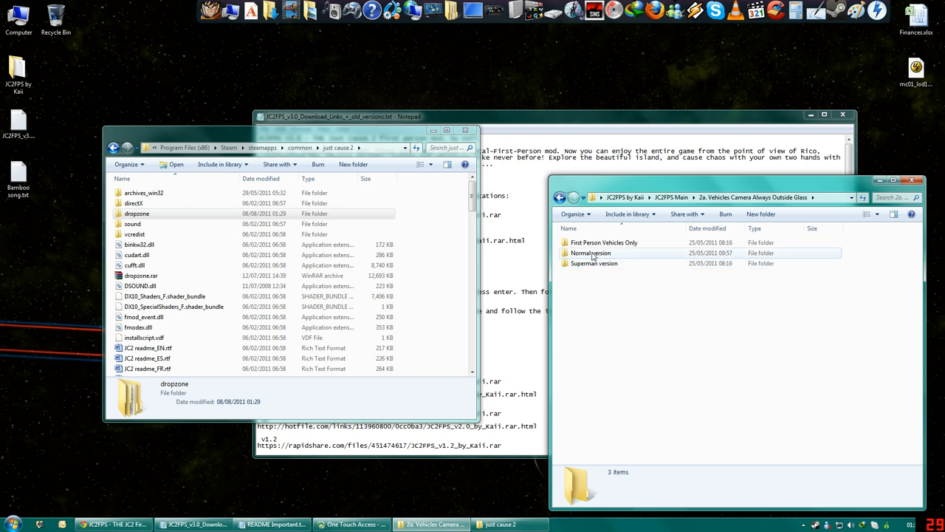
double_click(594, 263)
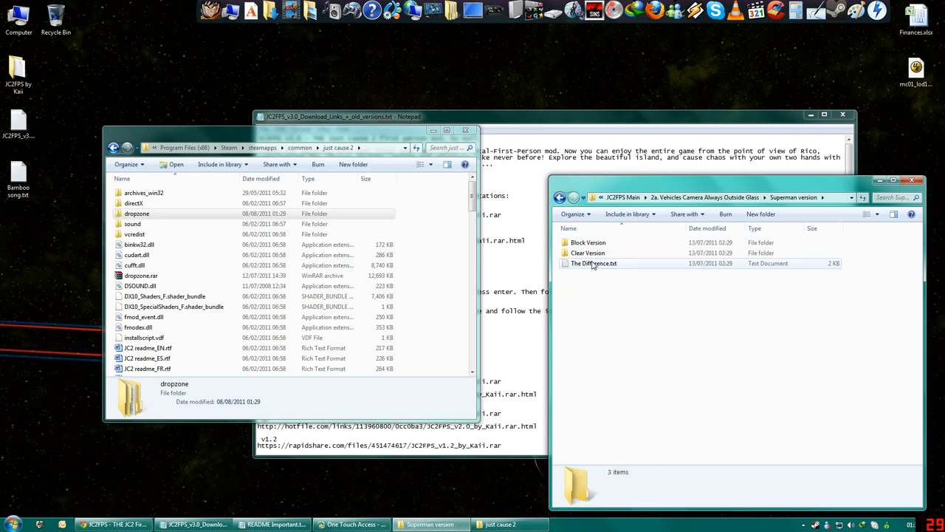
- Enter the Clear Version folder and drag its JC2FPS v3.0 S-C archive into the just cause 2 window
left_click(588, 253)
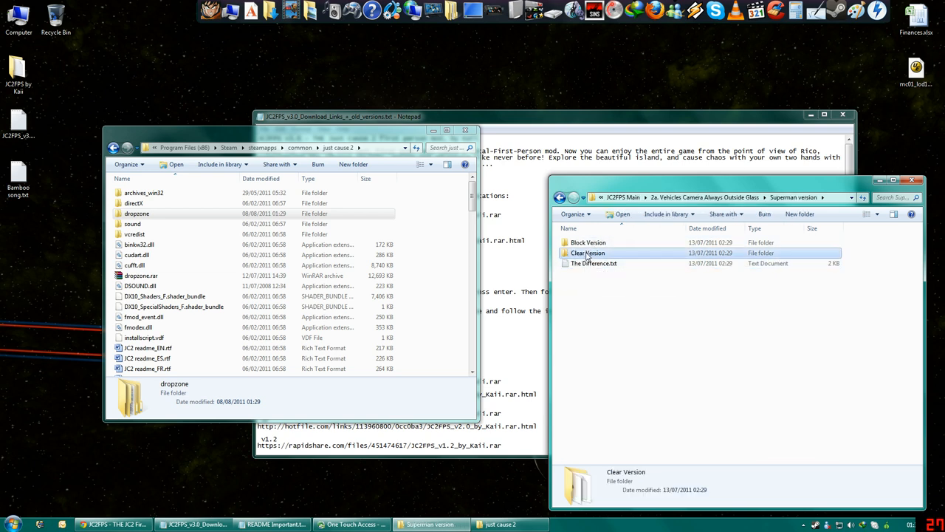
double_click(588, 253)
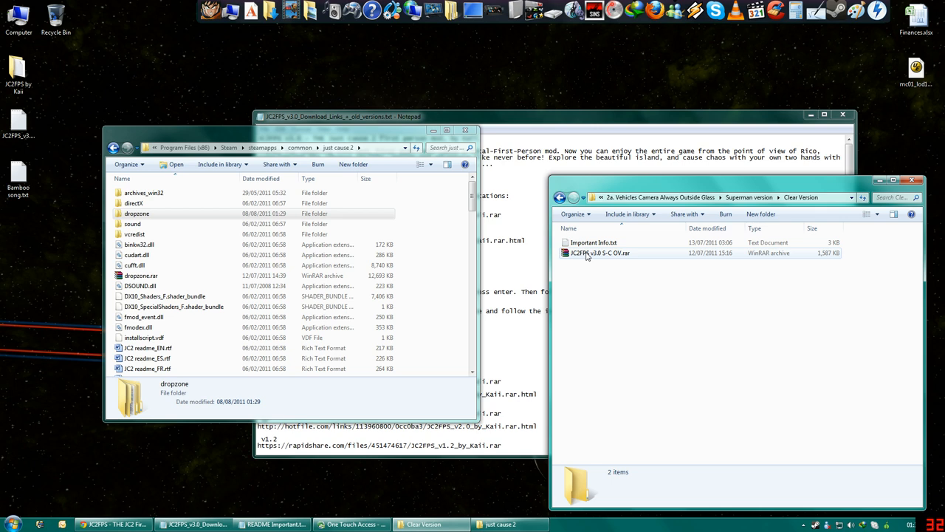
left_click(600, 253)
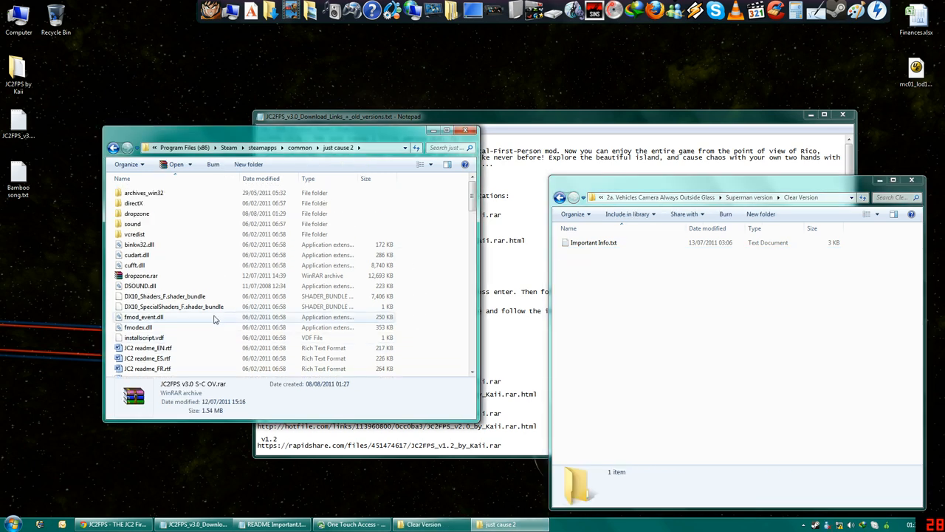
- Extract the JC2FPS v3.0 S-C archive into the game folder, adding DLC, then enter dropzone
right_click(154, 246)
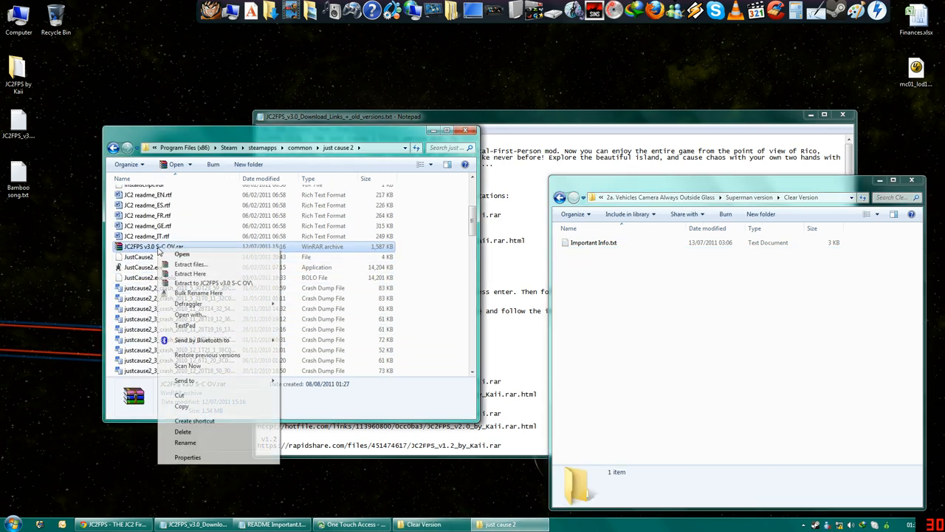
mouse_move(189, 273)
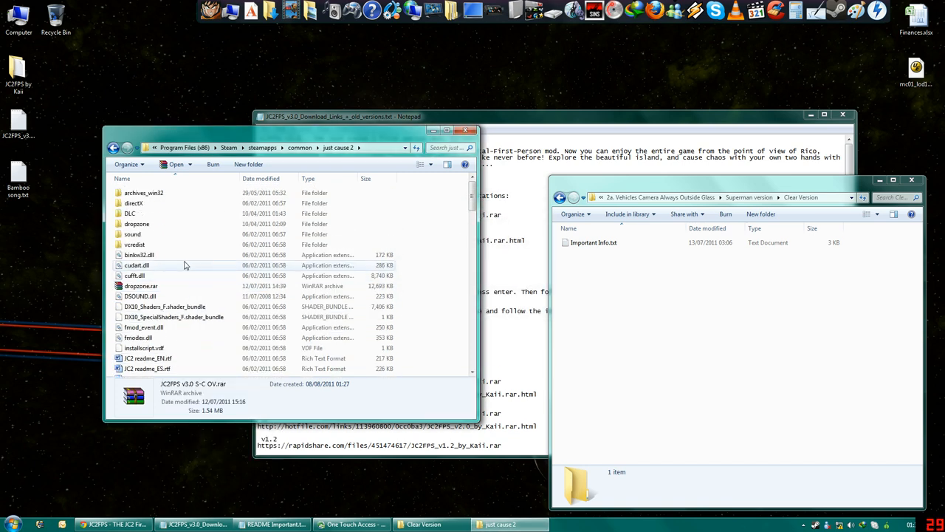
left_click(130, 213)
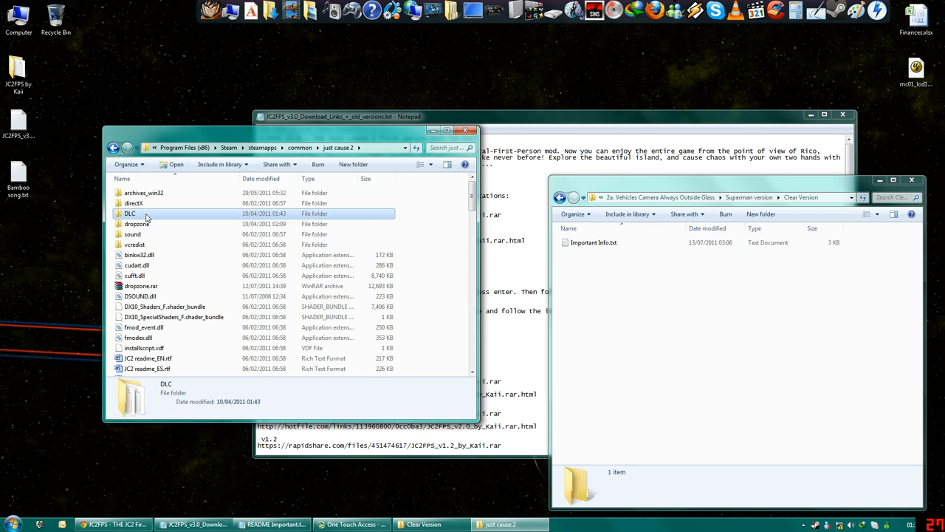
mouse_move(166, 246)
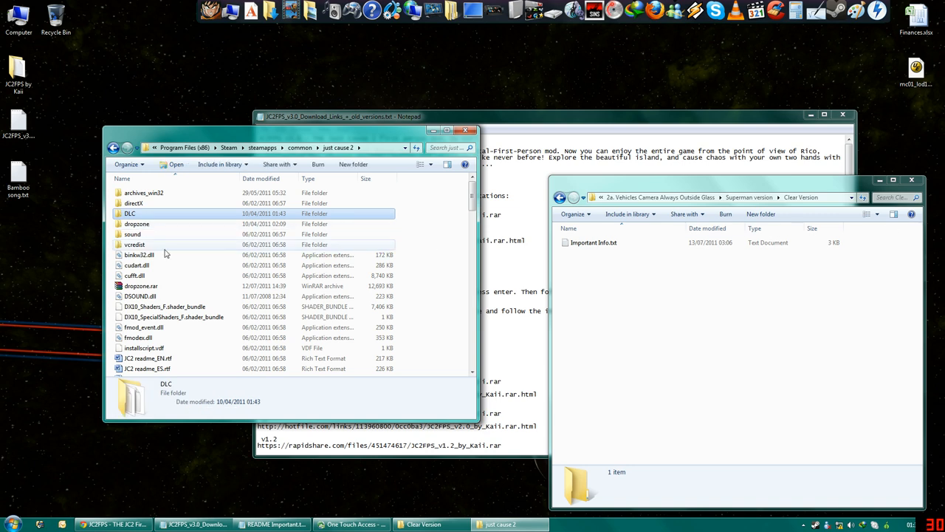
double_click(136, 224)
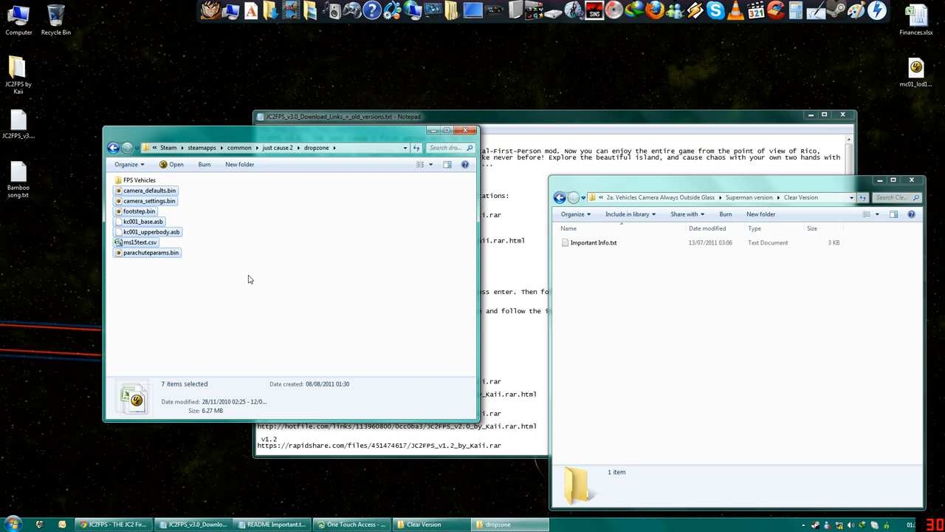
mouse_move(257, 277)
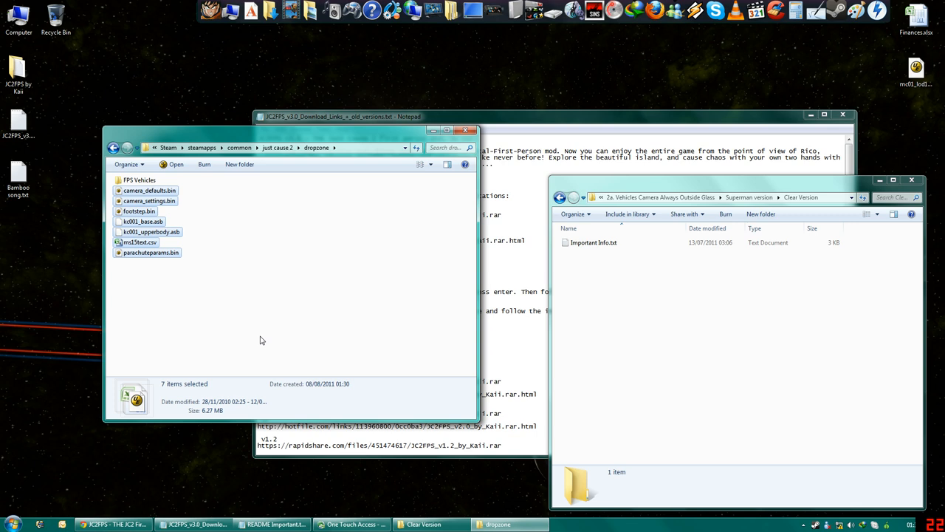
- Shift+Delete the seven loose dropzone files, keeping FPS Vehicles, and go back to just cause 2
key("Delete")
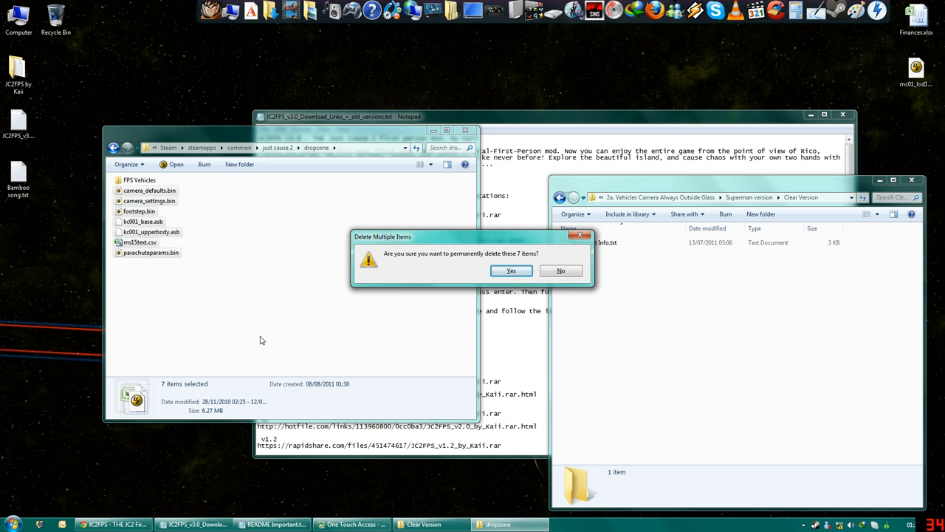
left_click(511, 270)
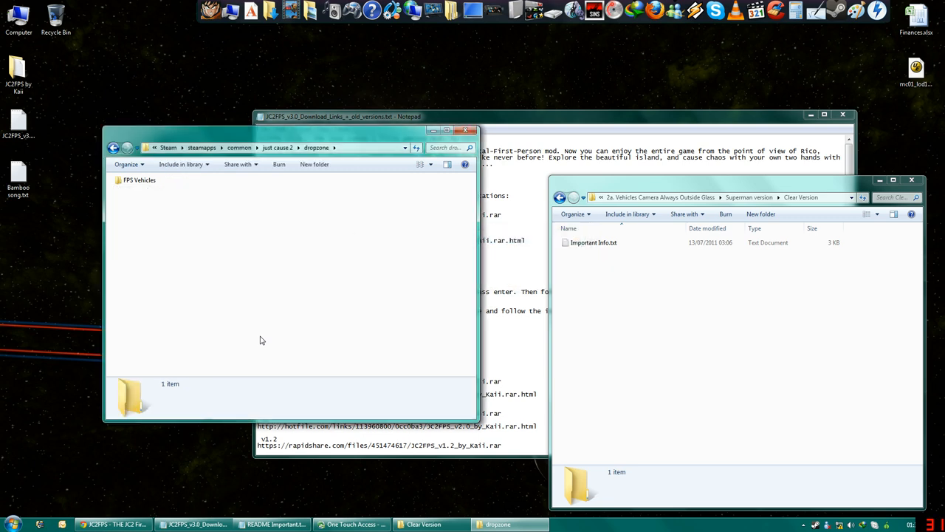
left_click(139, 180)
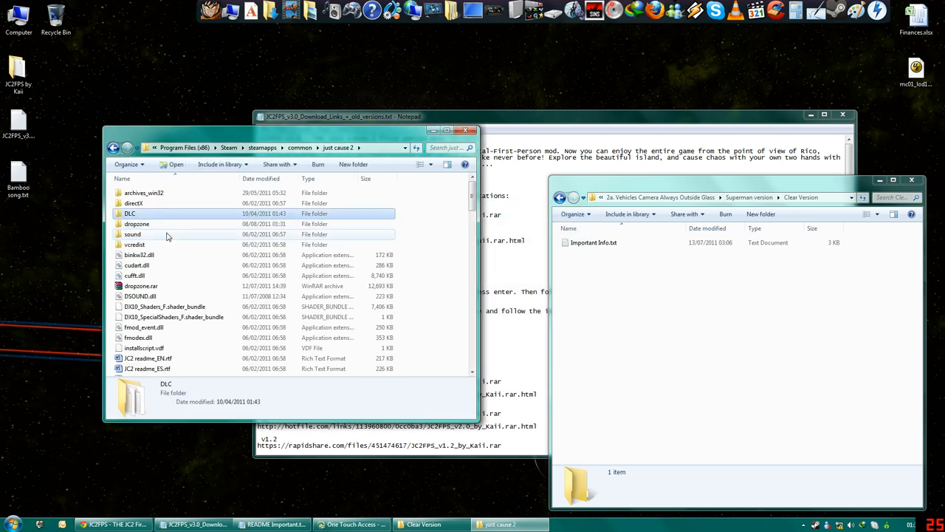
mouse_move(288, 295)
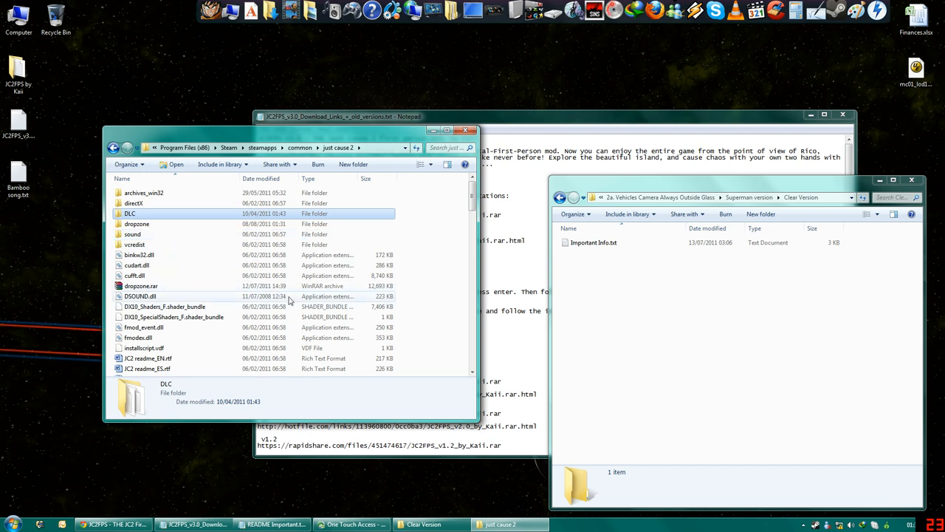
right_click(140, 287)
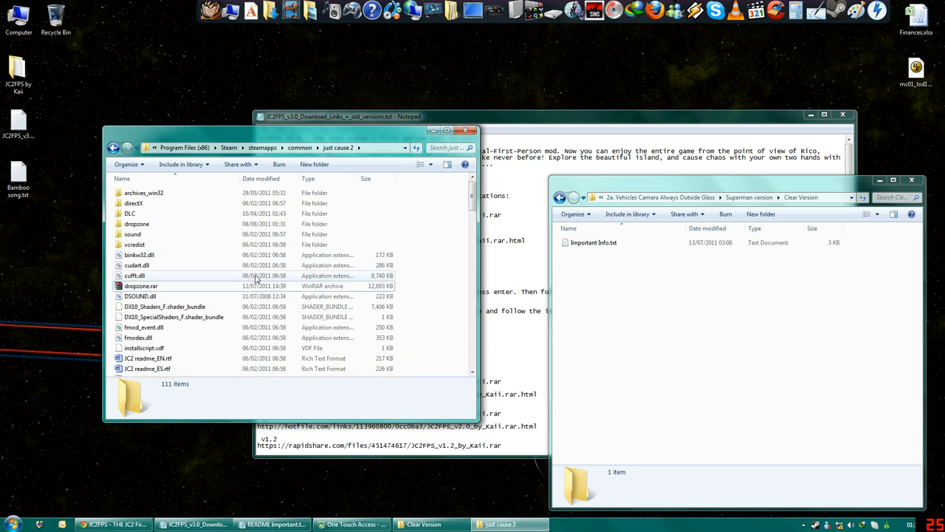
scroll("down", 3)
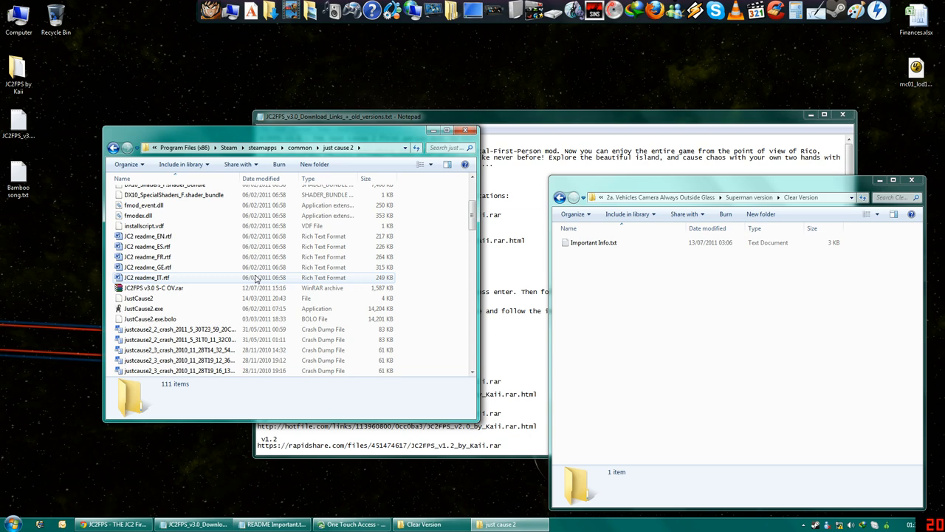